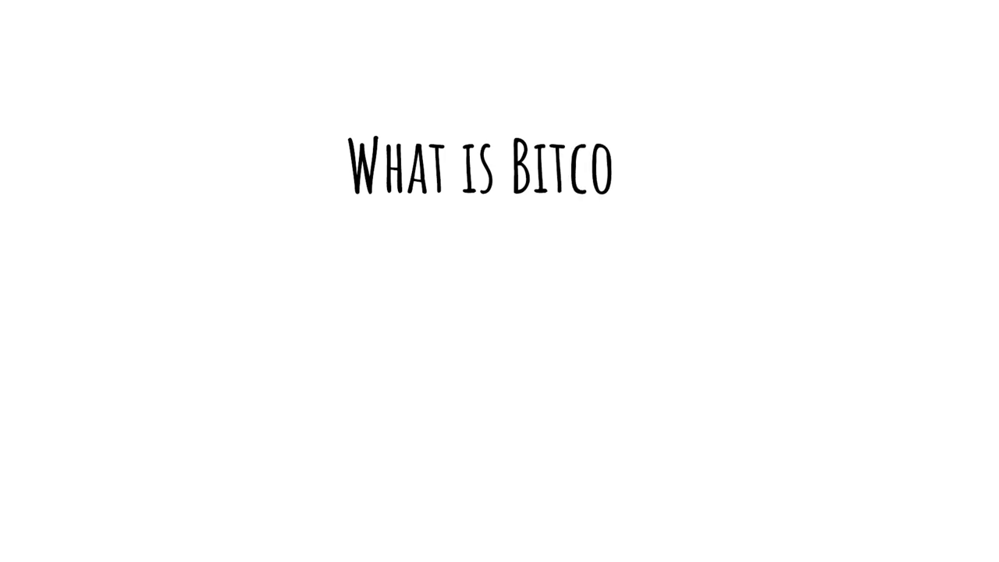
text(in?)
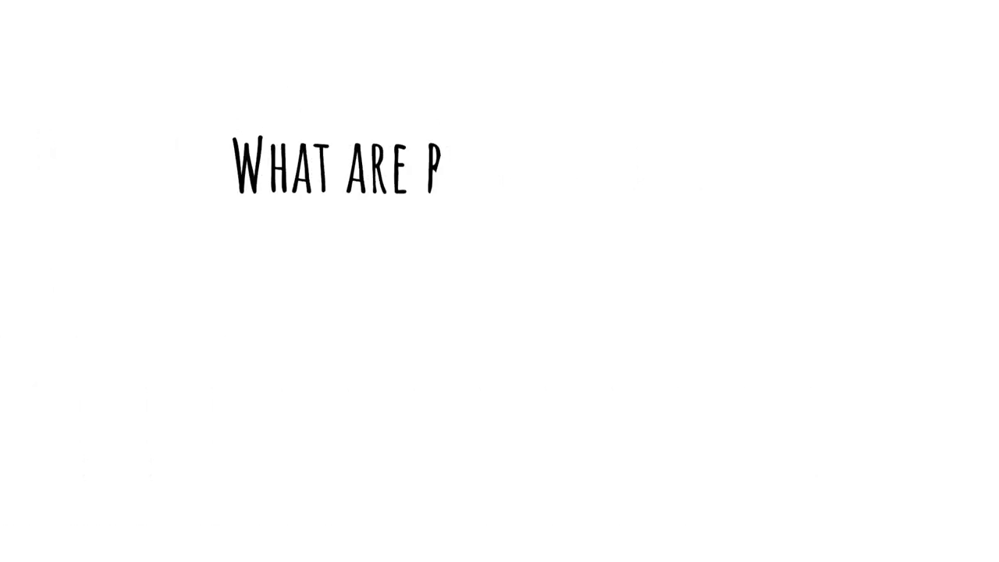
text(bitcoins used for?)
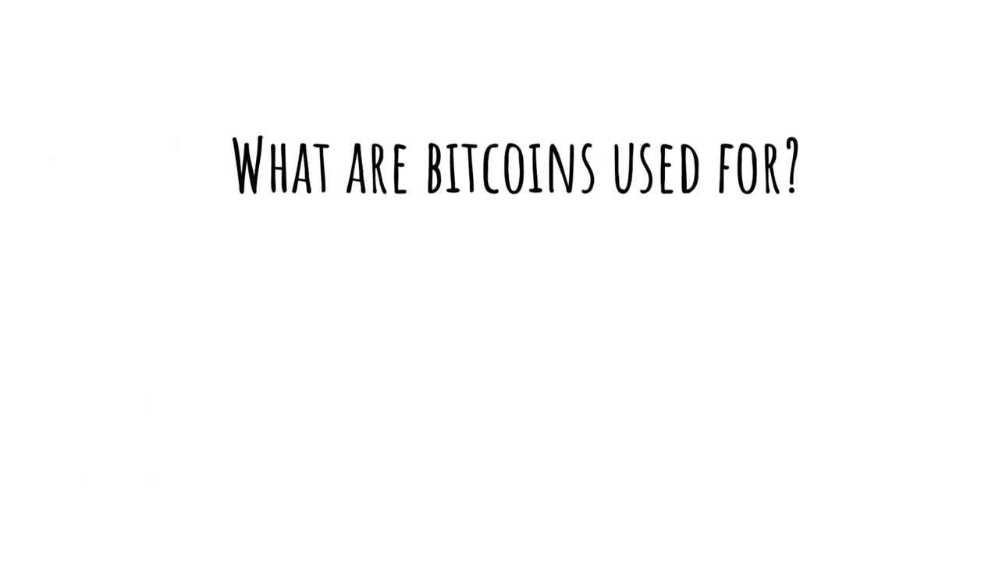